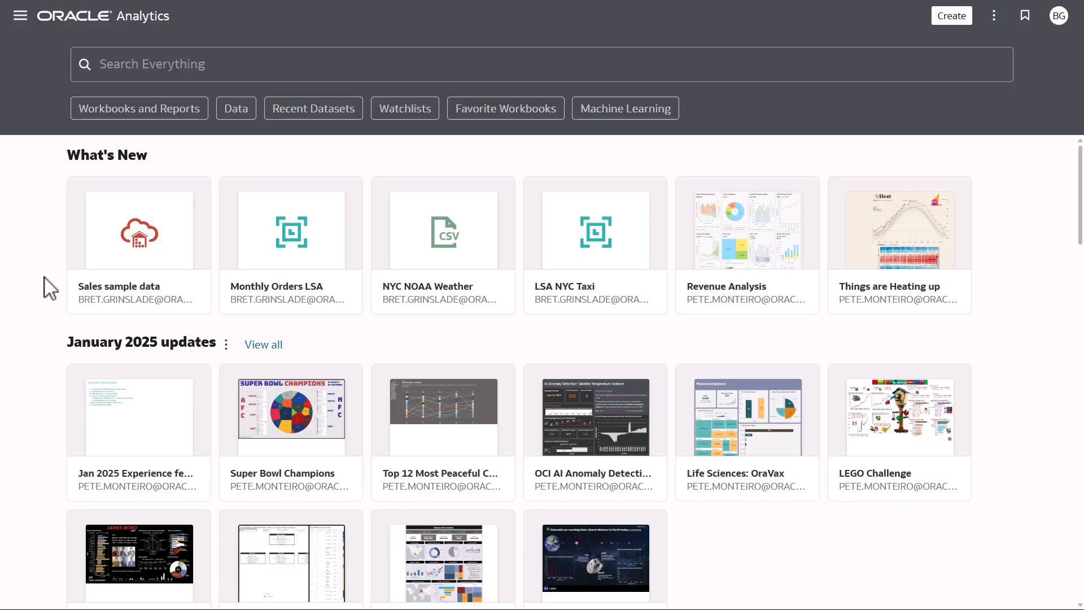
# Step: Open the Sales sample data dataset from the home page tile
pyautogui.click(19, 15)
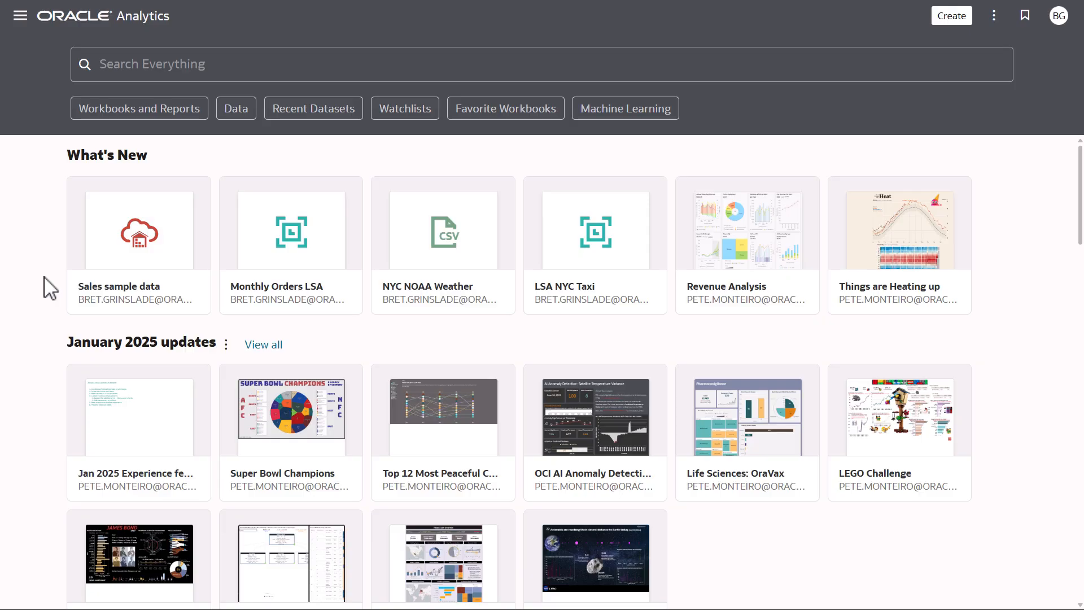
pyautogui.moveTo(201, 301)
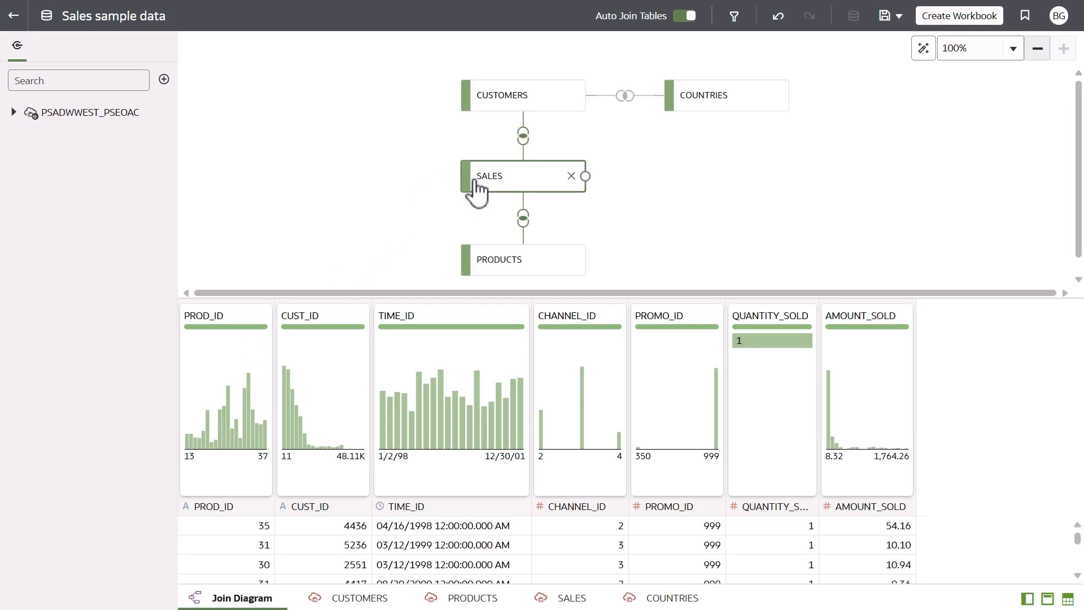
# Step: Set the SALES table's Data Access to Extracted via Edit Definition and confirm with OK
pyautogui.rightClick(490, 176)
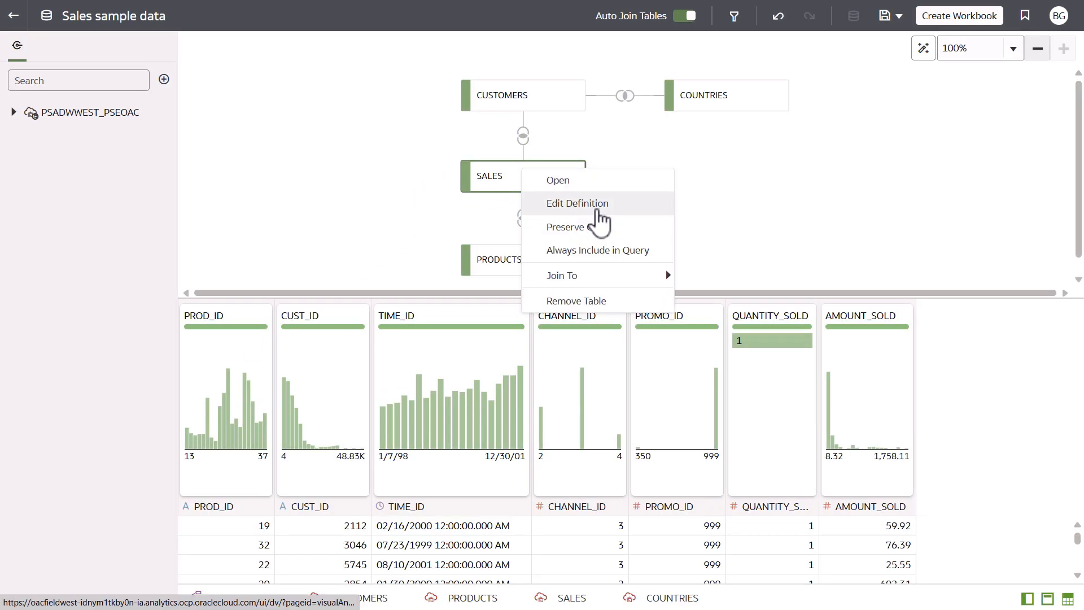
pyautogui.click(578, 202)
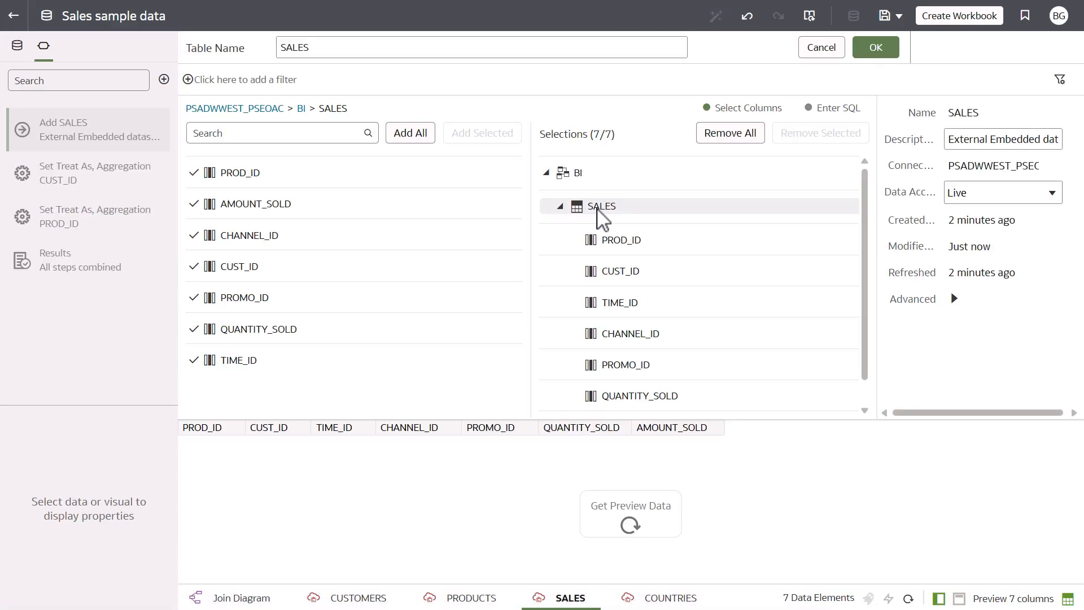
pyautogui.moveTo(982, 208)
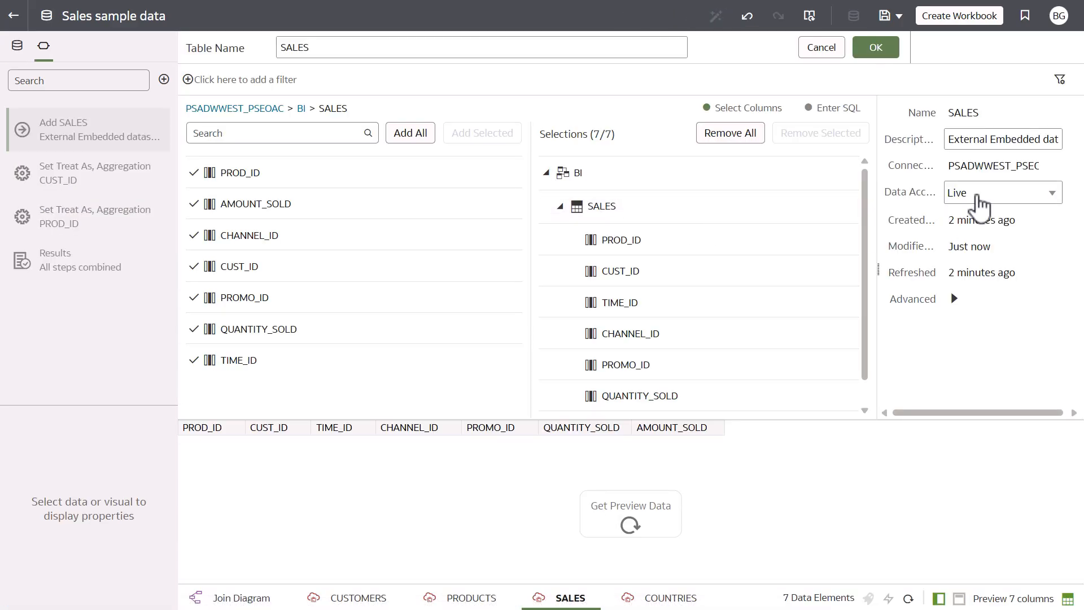
pyautogui.click(1002, 192)
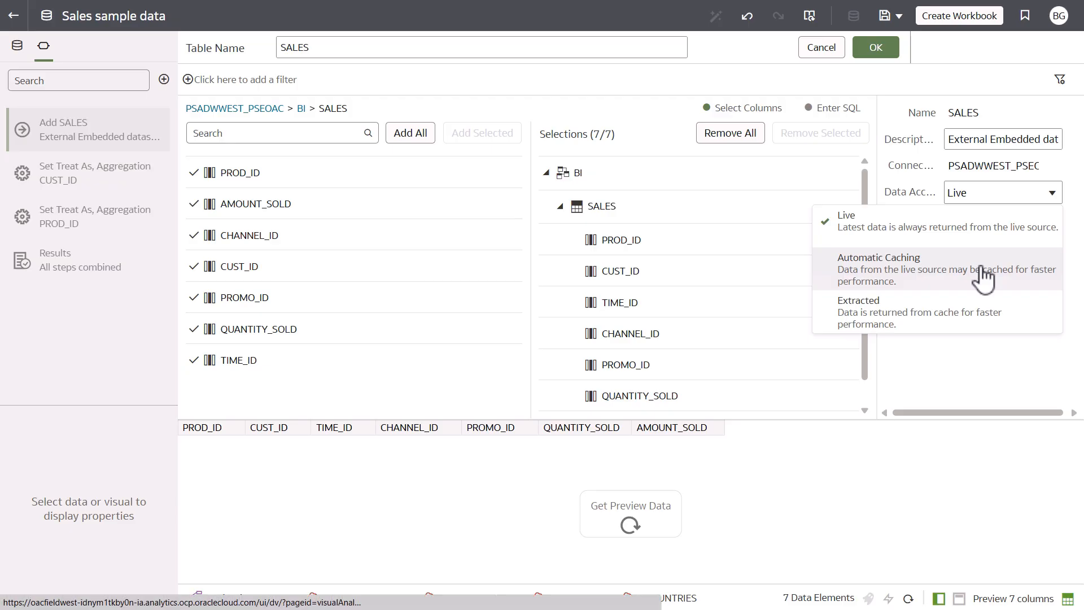
pyautogui.moveTo(978, 312)
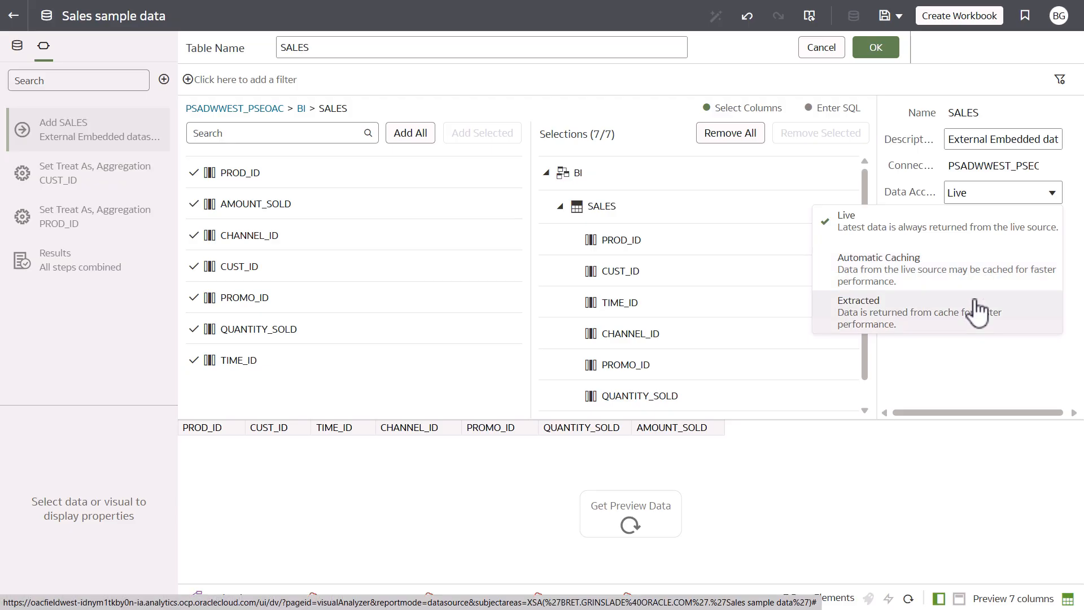
pyautogui.moveTo(975, 320)
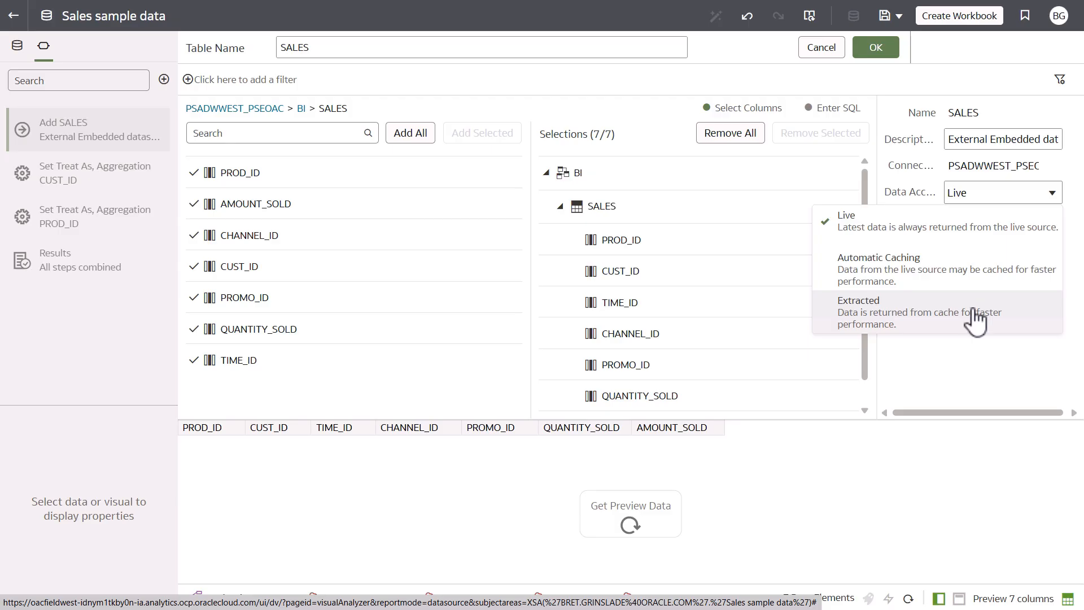
pyautogui.click(858, 301)
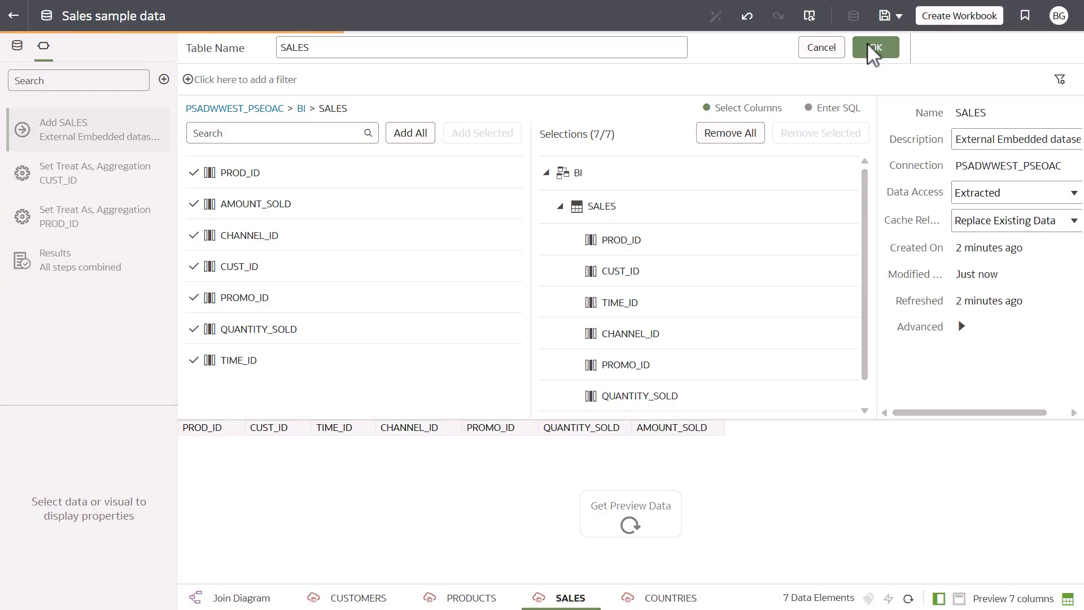
pyautogui.click(875, 48)
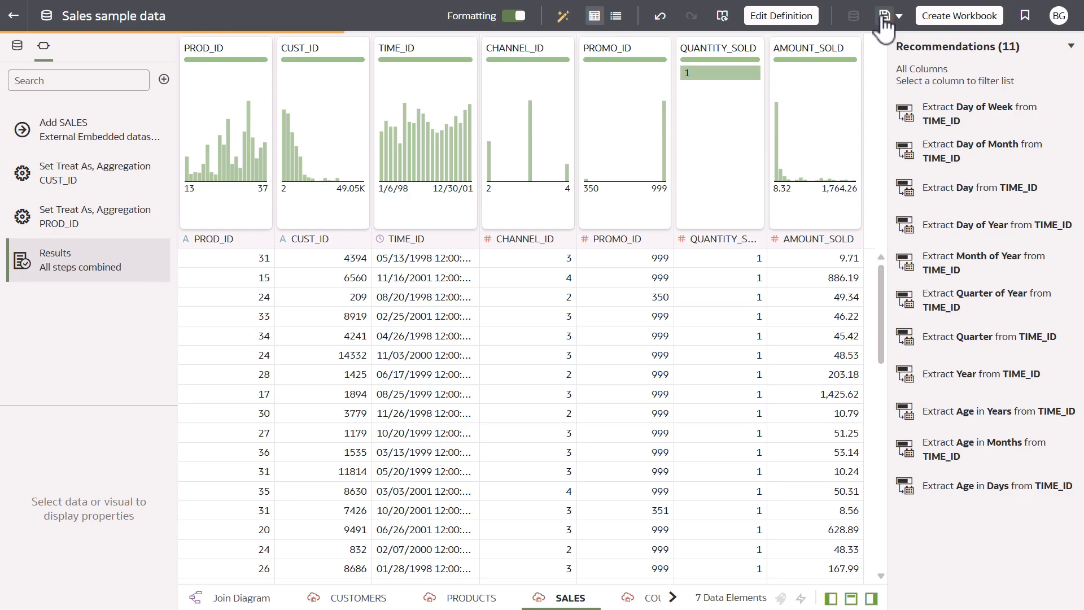
# Step: Save the dataset, create a workbook from it, then leave it with Don't Save
pyautogui.click(886, 15)
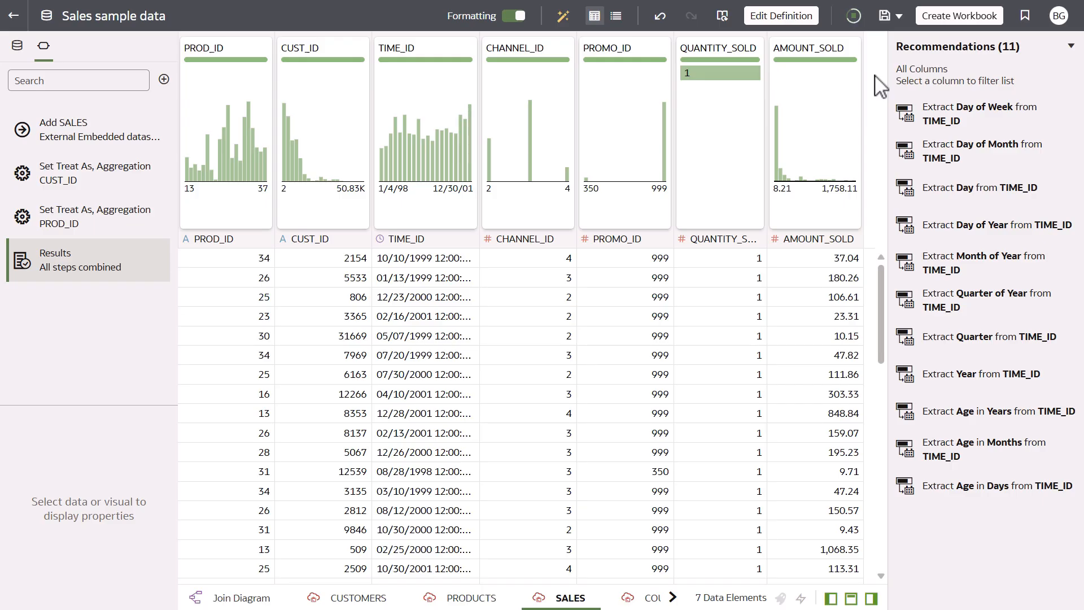
pyautogui.moveTo(960, 14)
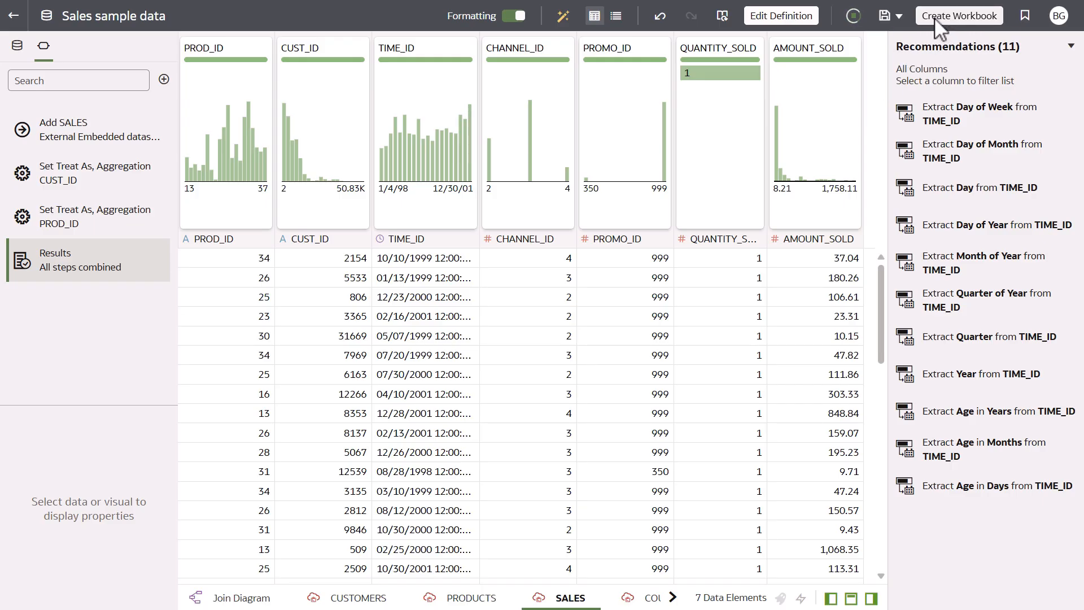
pyautogui.click(959, 14)
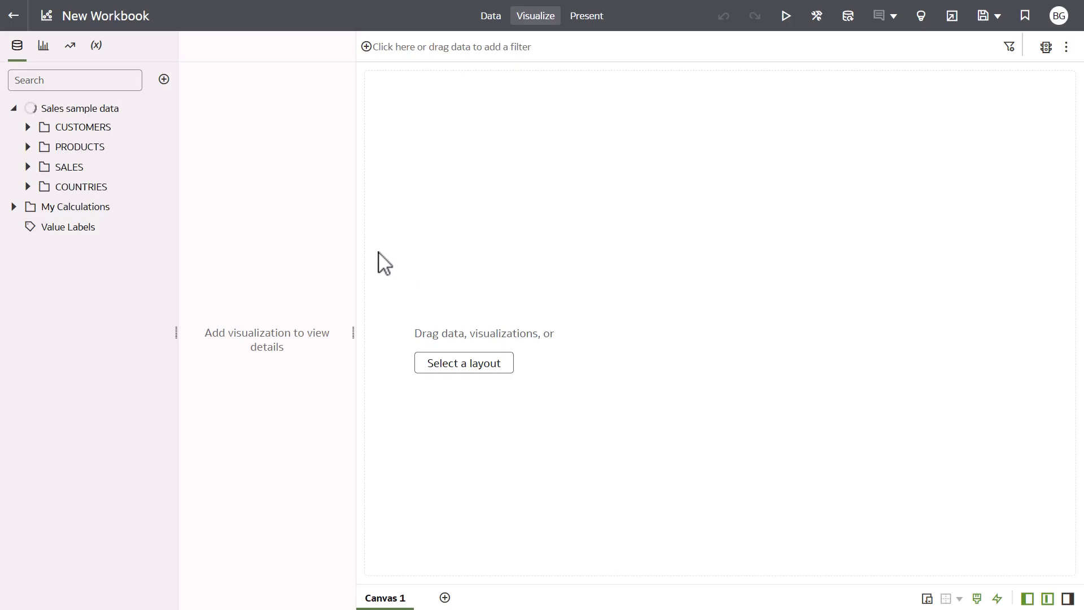
pyautogui.moveTo(32, 118)
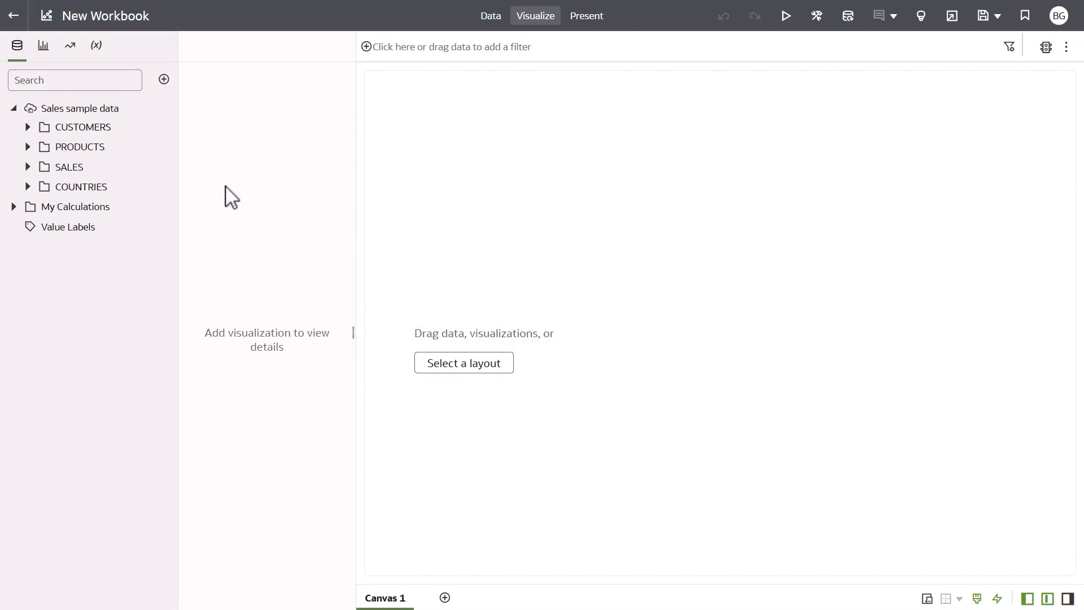
pyautogui.moveTo(32, 111)
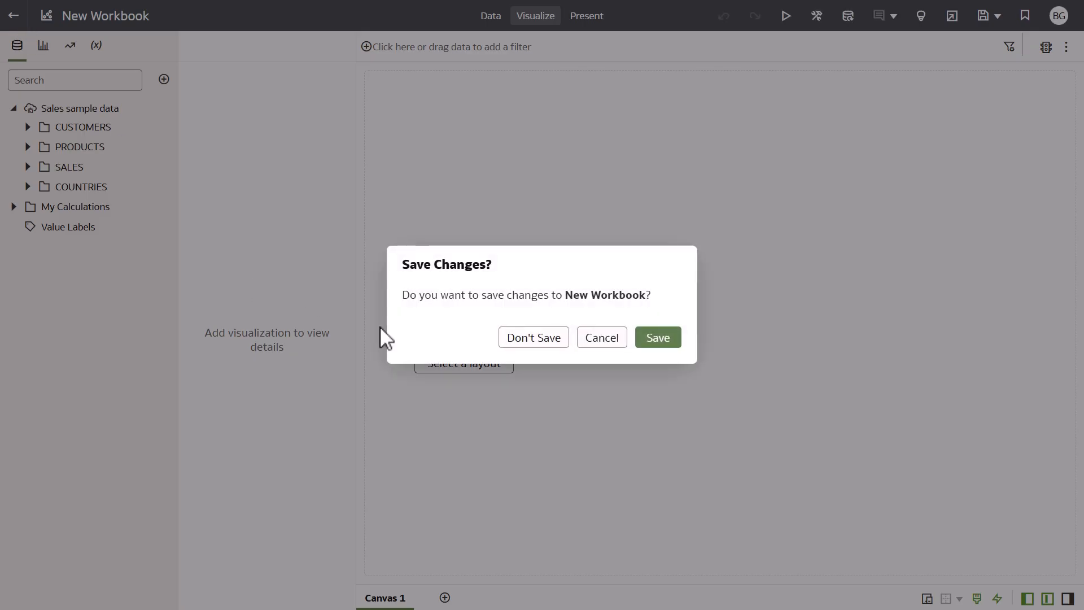
pyautogui.click(532, 338)
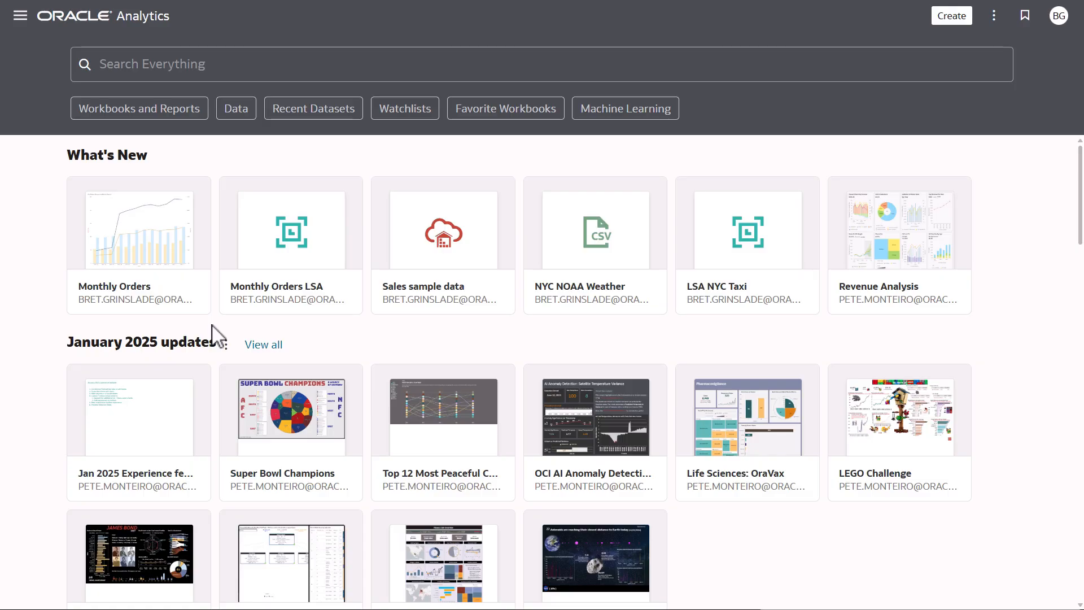
pyautogui.moveTo(166, 267)
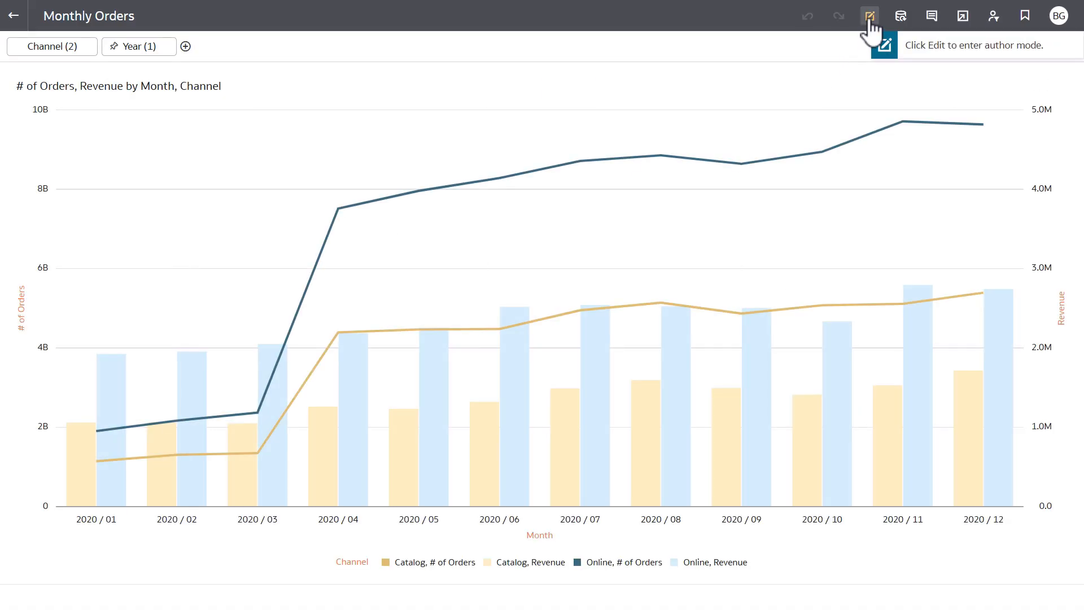
# Step: From the Monthly Orders workbook's data pane, open the Monthly Orders LSA dataset for editing
pyautogui.click(884, 15)
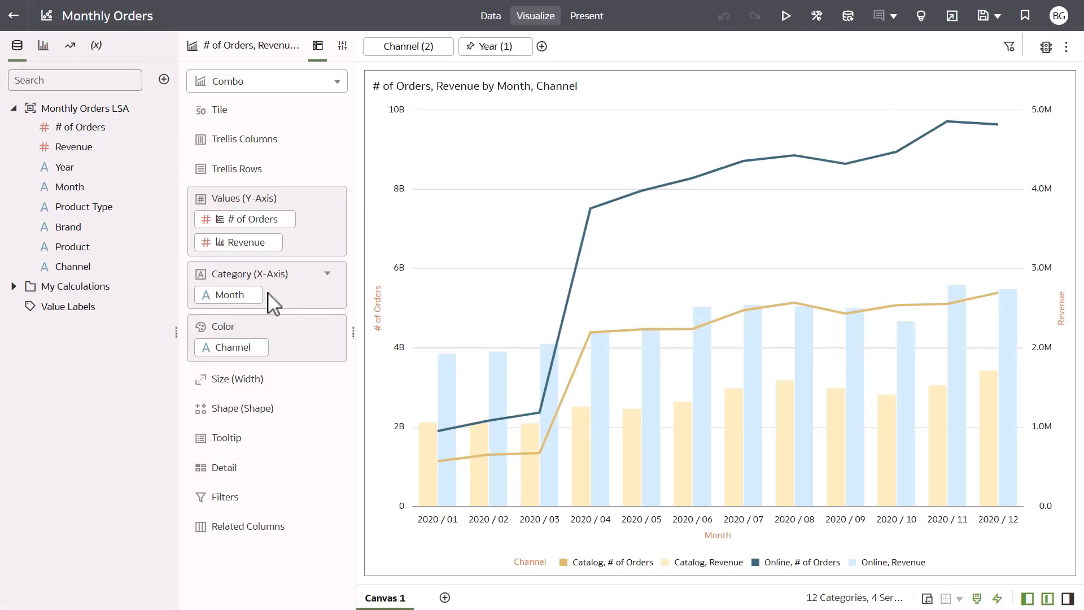
pyautogui.moveTo(104, 152)
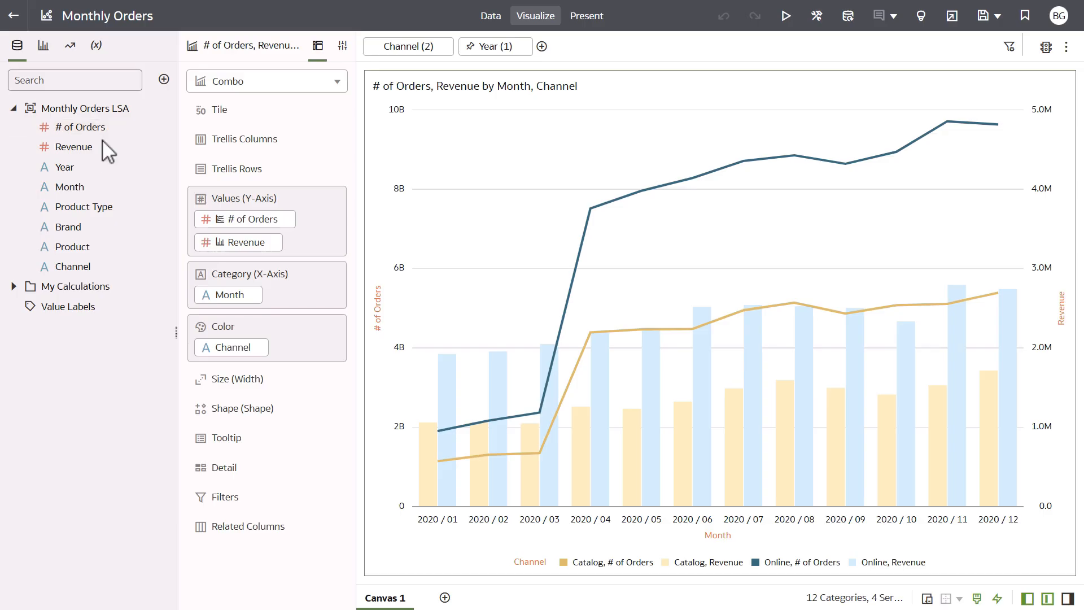
pyautogui.moveTo(63, 167)
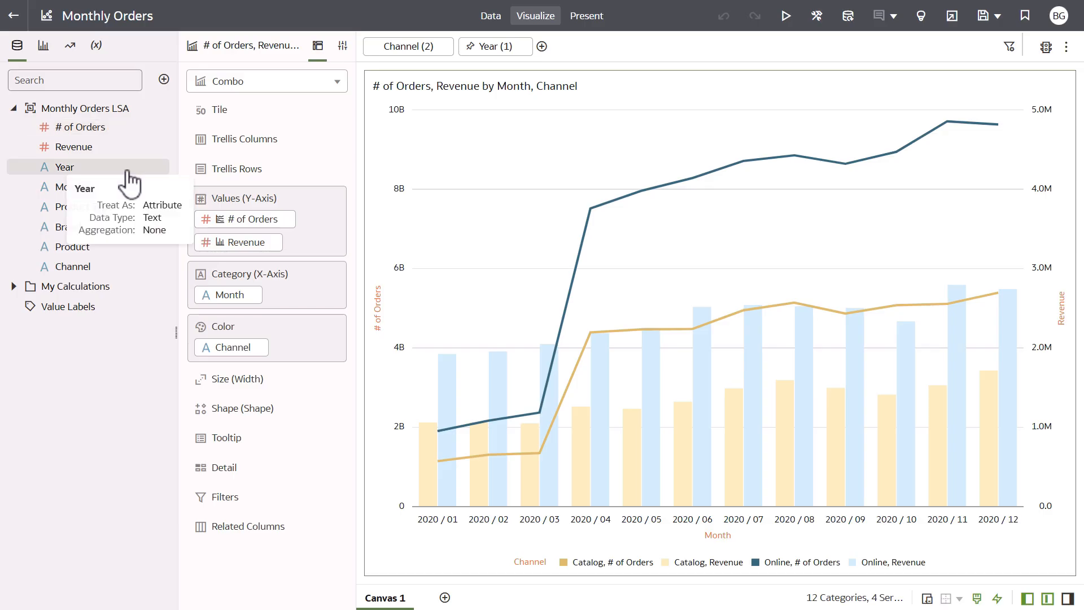
pyautogui.moveTo(141, 387)
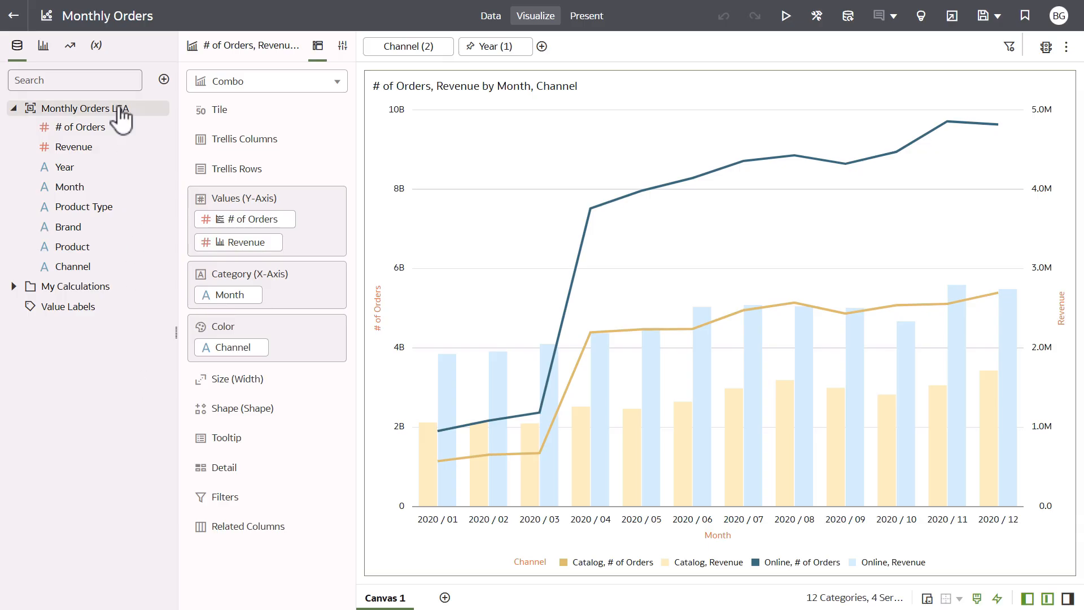
pyautogui.rightClick(83, 108)
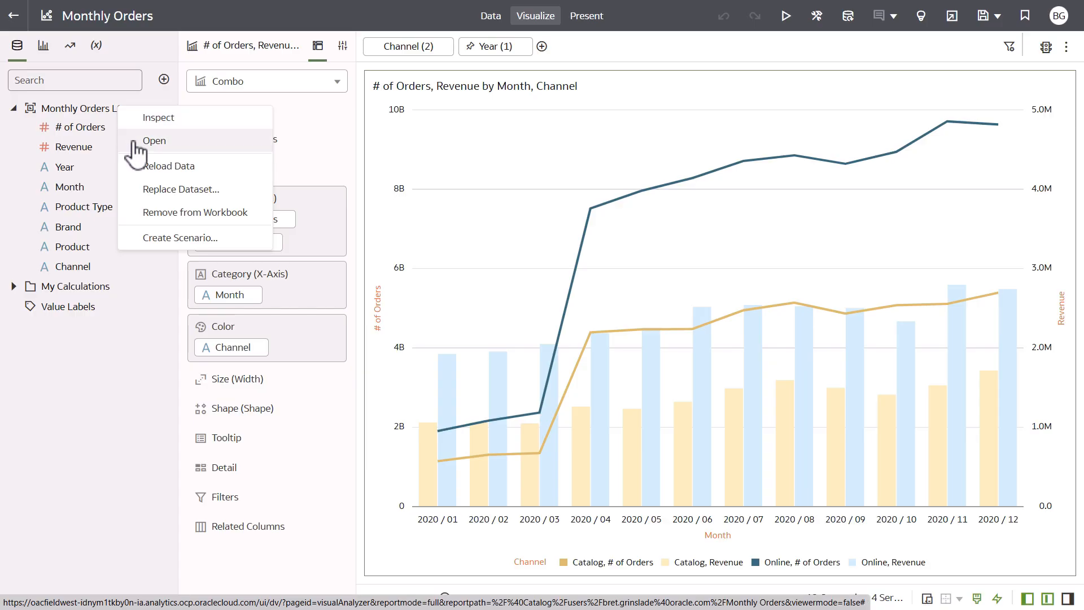
pyautogui.click(153, 140)
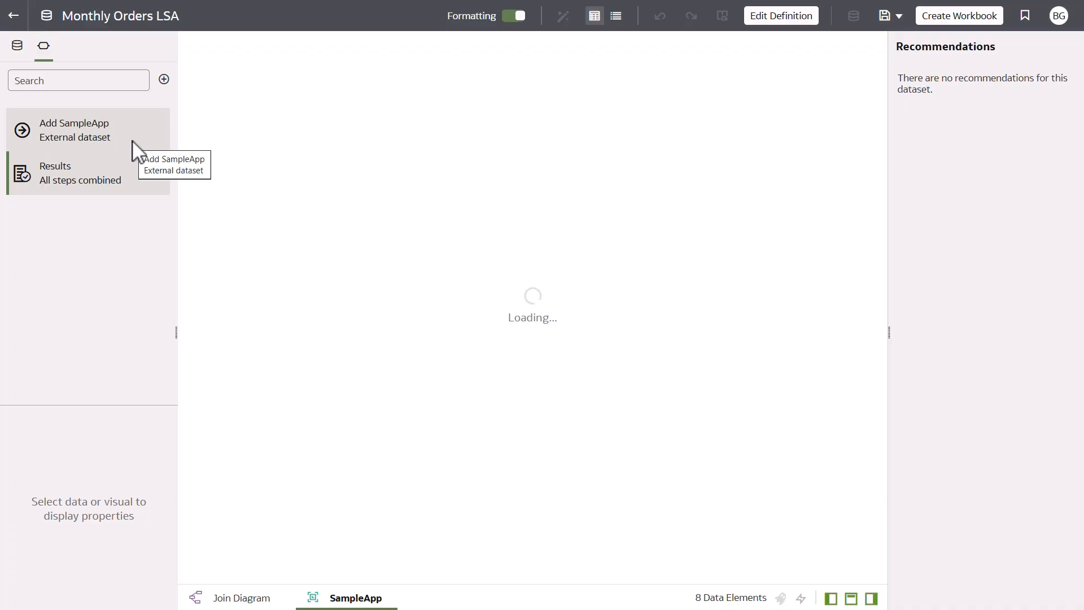
# Step: Set the SampleApp table to Extracted data access, save the dataset and return Home
pyautogui.click(80, 173)
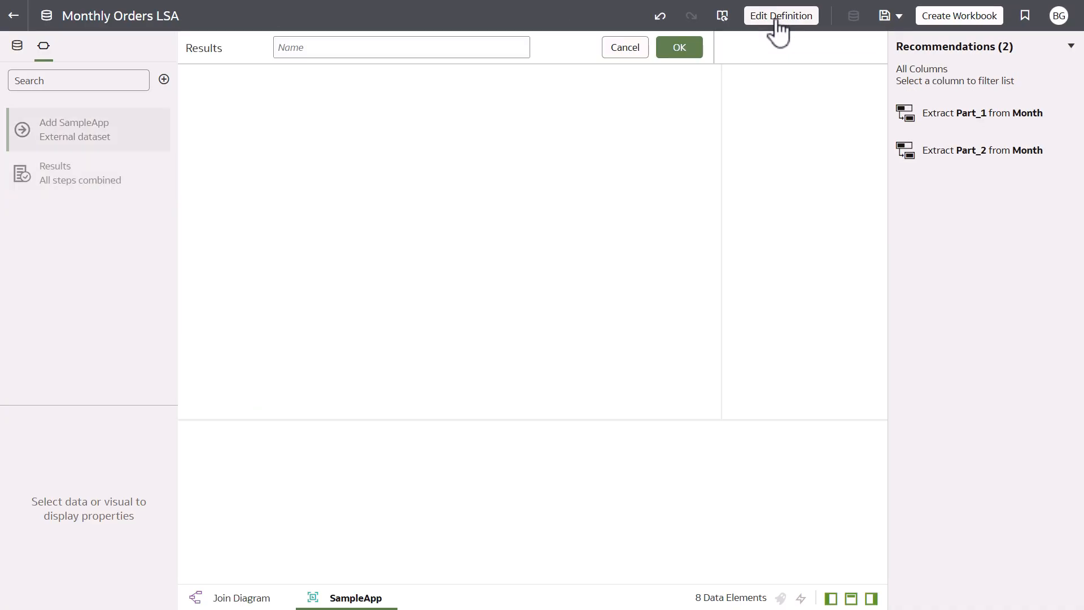
pyautogui.click(780, 15)
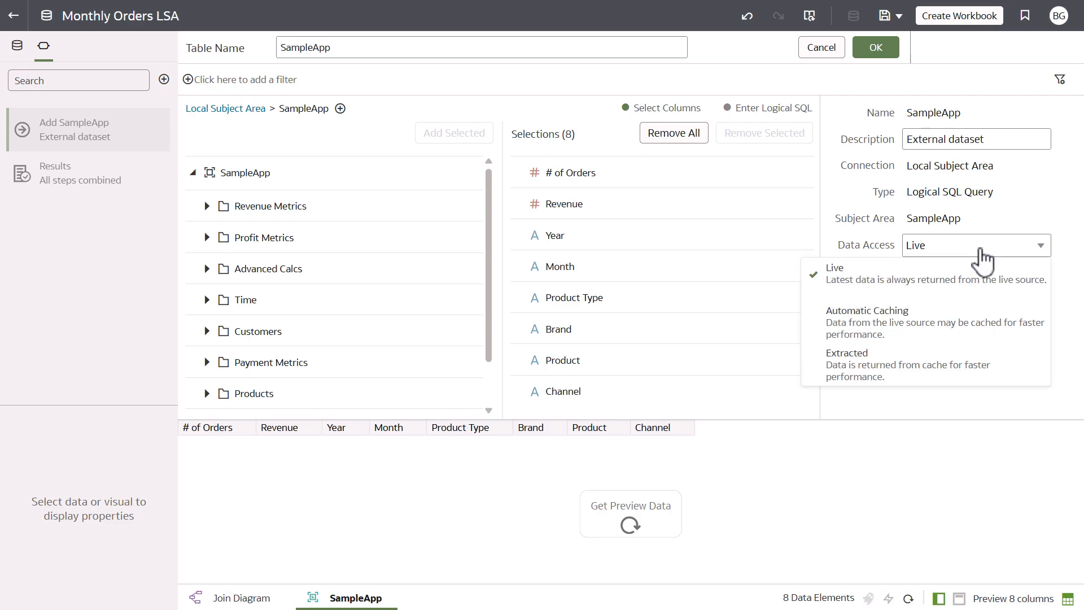
pyautogui.moveTo(953, 365)
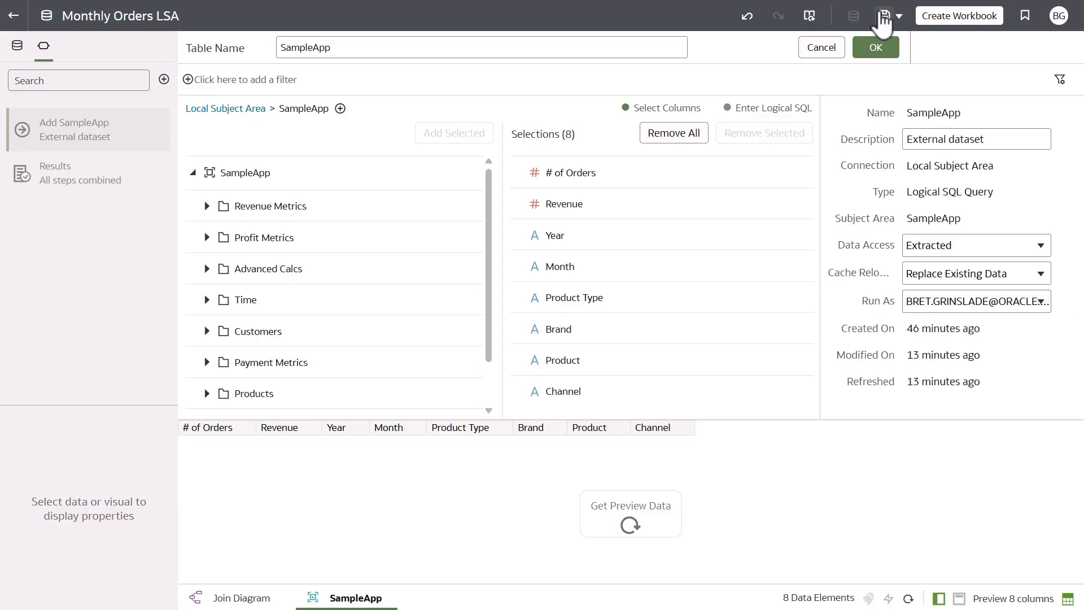
pyautogui.click(875, 47)
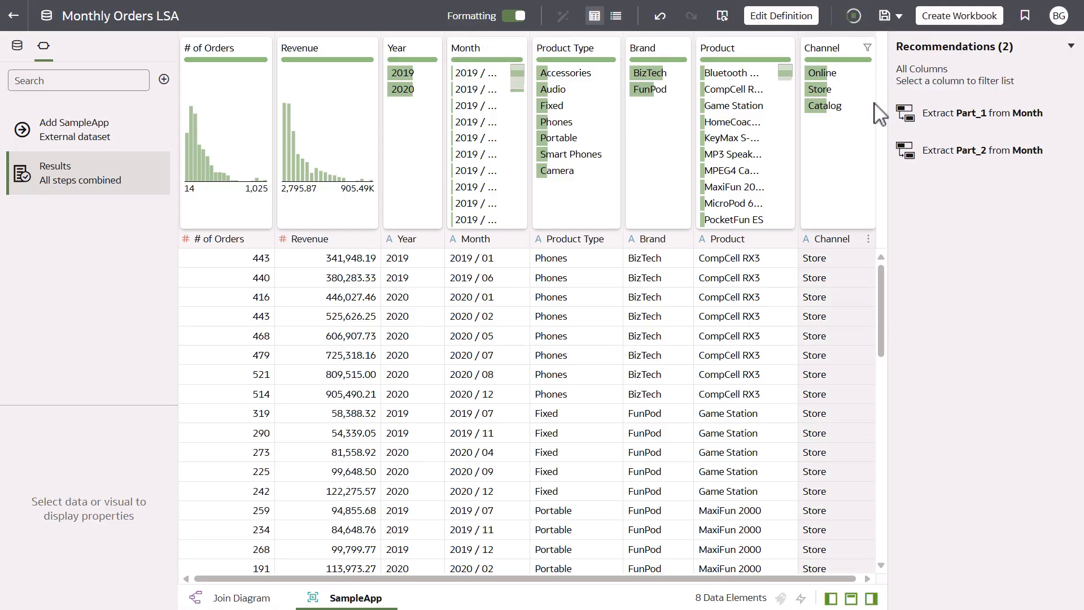
pyautogui.moveTo(868, 172)
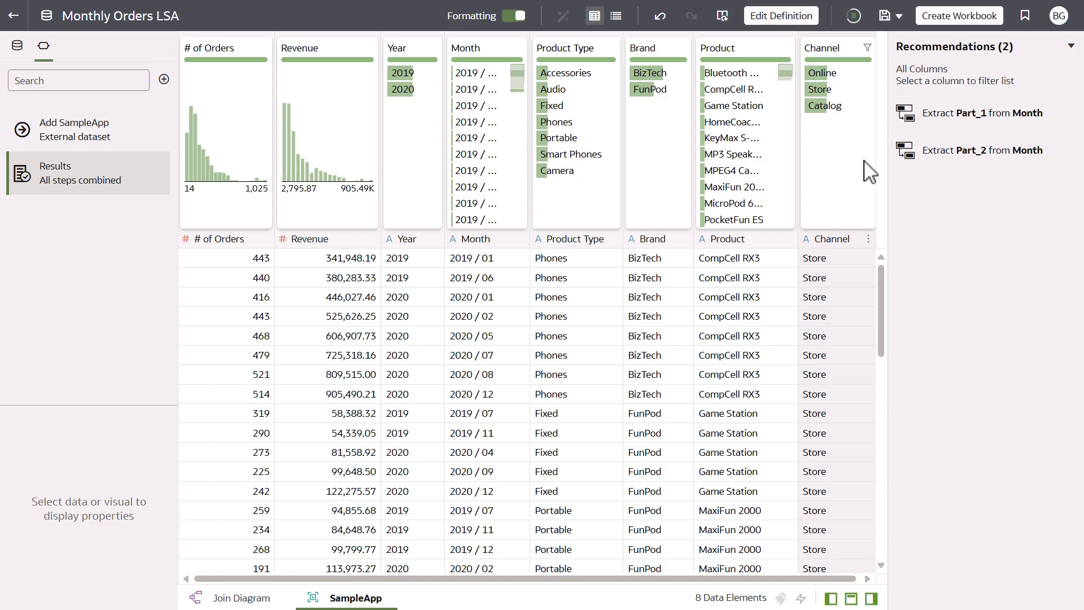
pyautogui.click(13, 15)
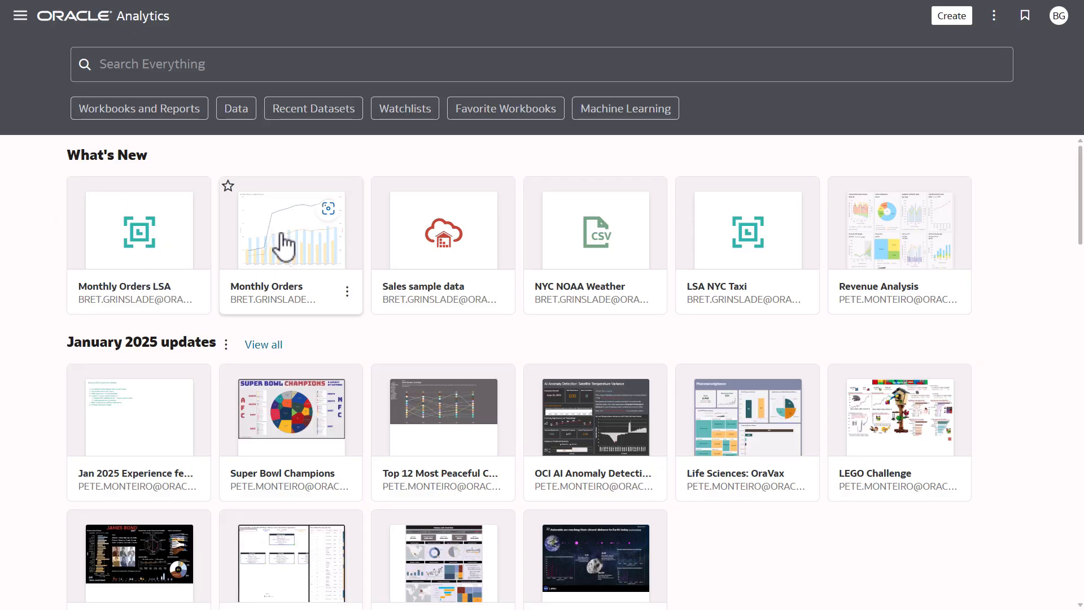
# Step: Reopen the Monthly Orders workbook in edit mode and filter Year to 2019
pyautogui.click(291, 231)
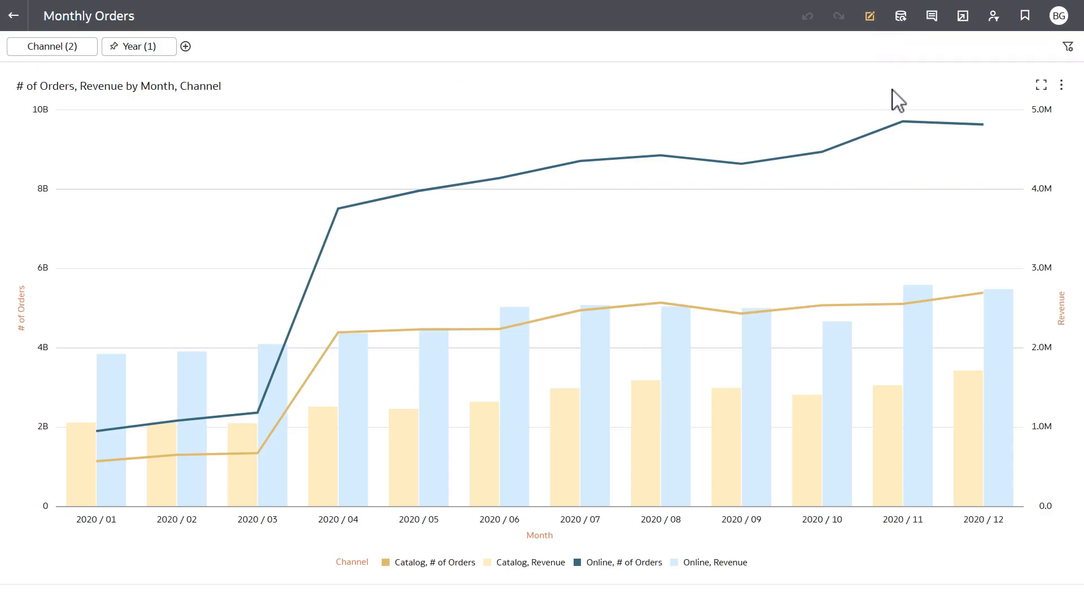
pyautogui.click(869, 15)
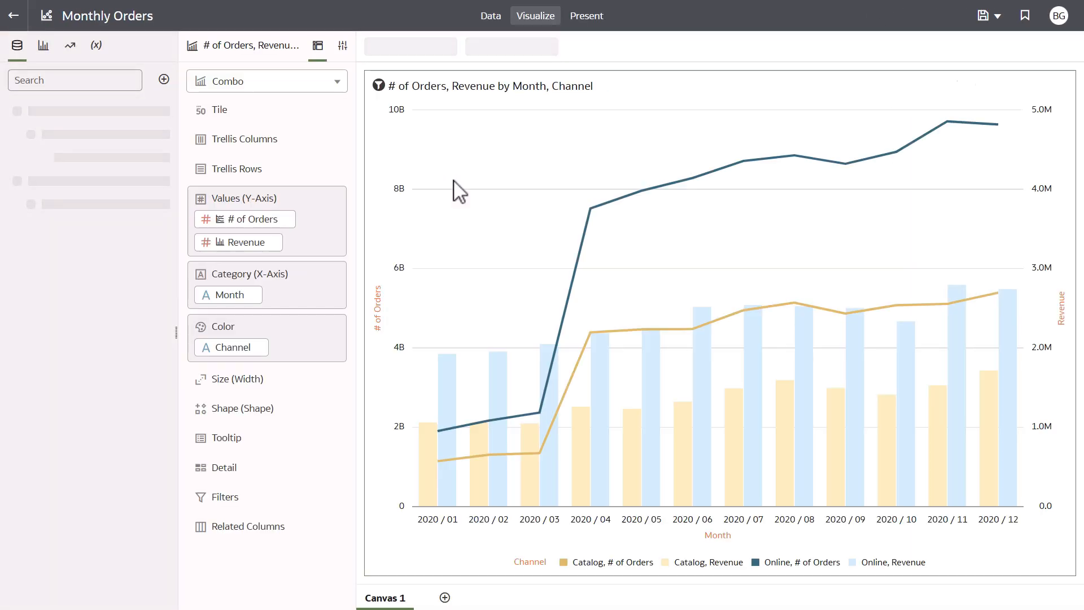
pyautogui.click(488, 46)
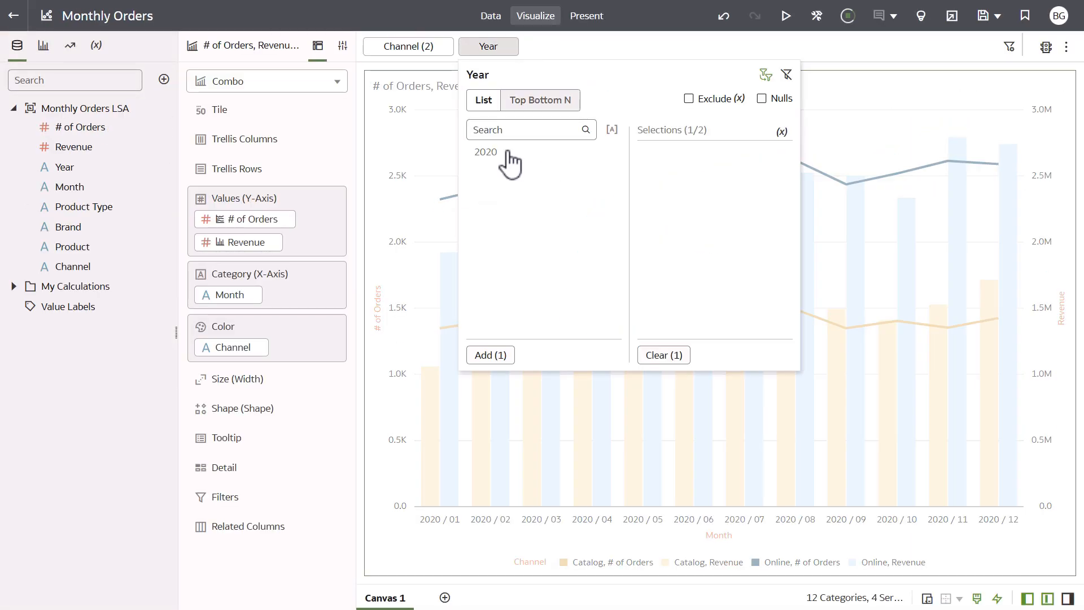
pyautogui.click(489, 354)
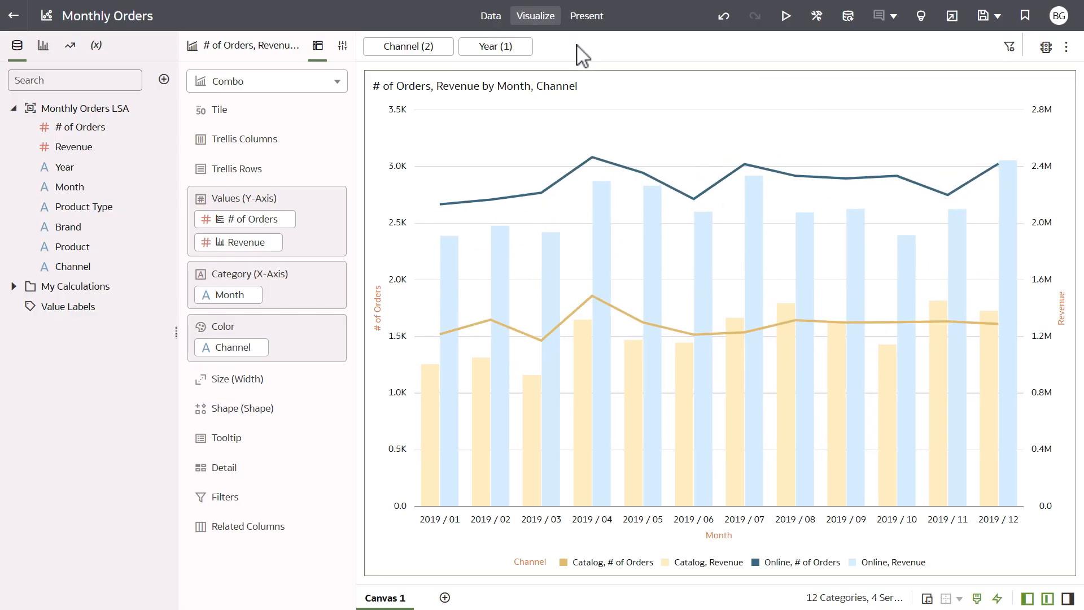
pyautogui.moveTo(131, 387)
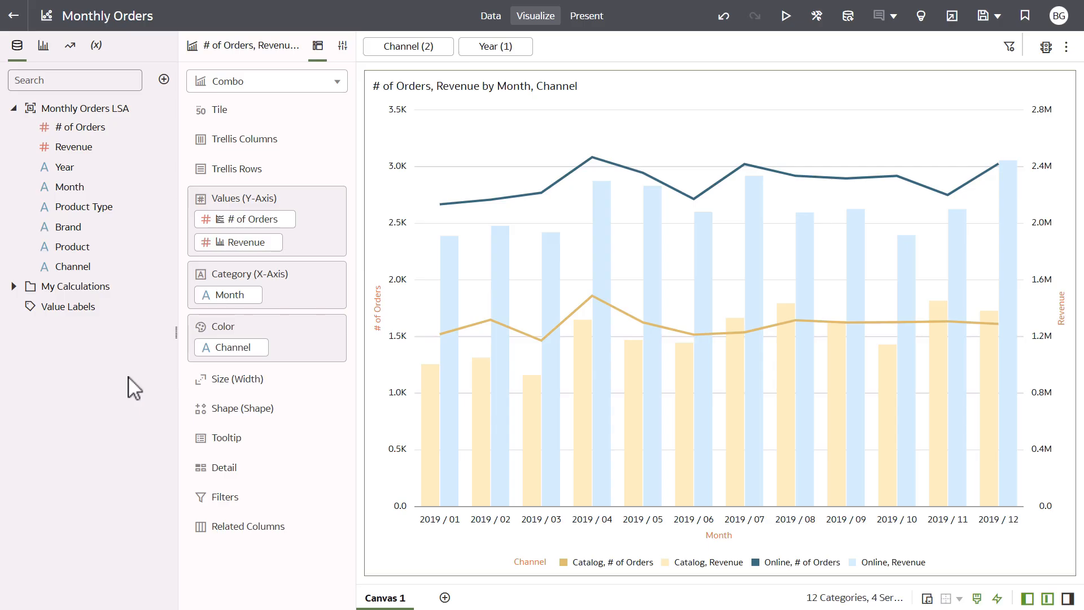
pyautogui.moveTo(147, 374)
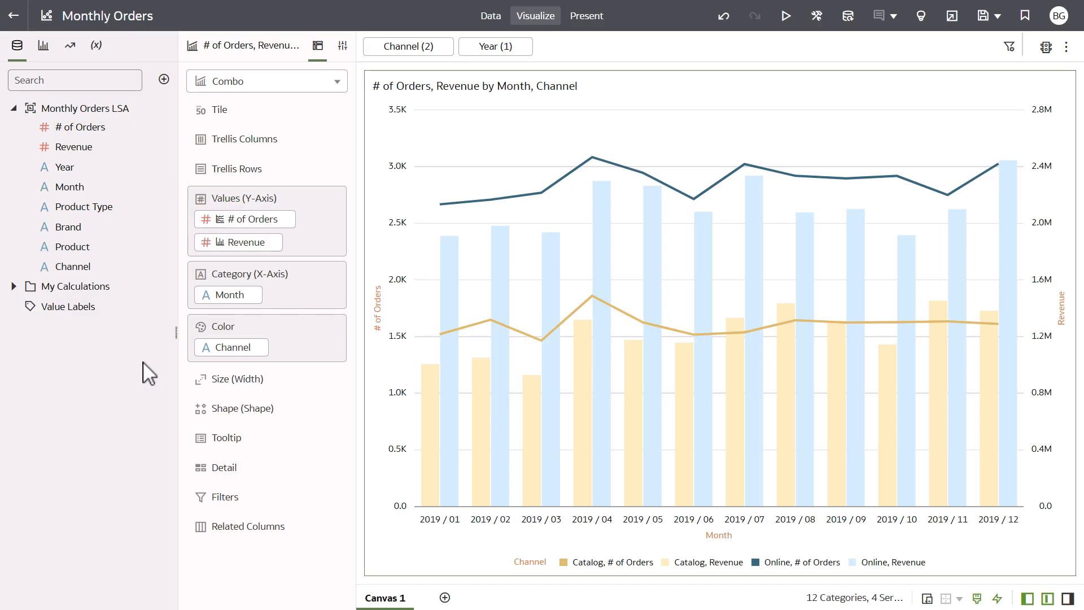